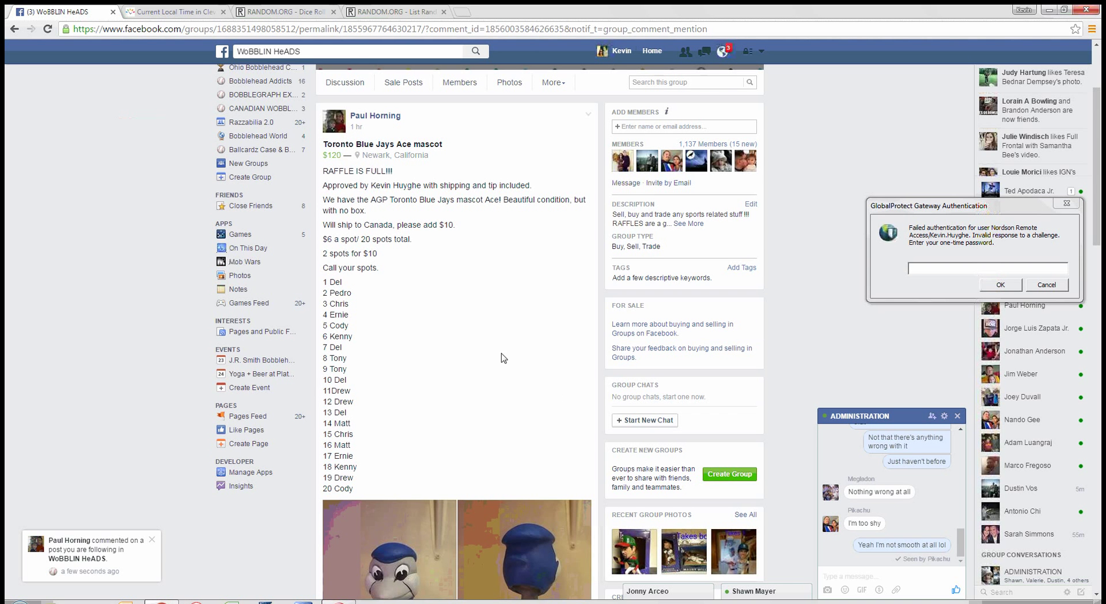
Step: Scroll through the raffle post's 20 spots and check the Cleveland local time
scroll(down, 3)
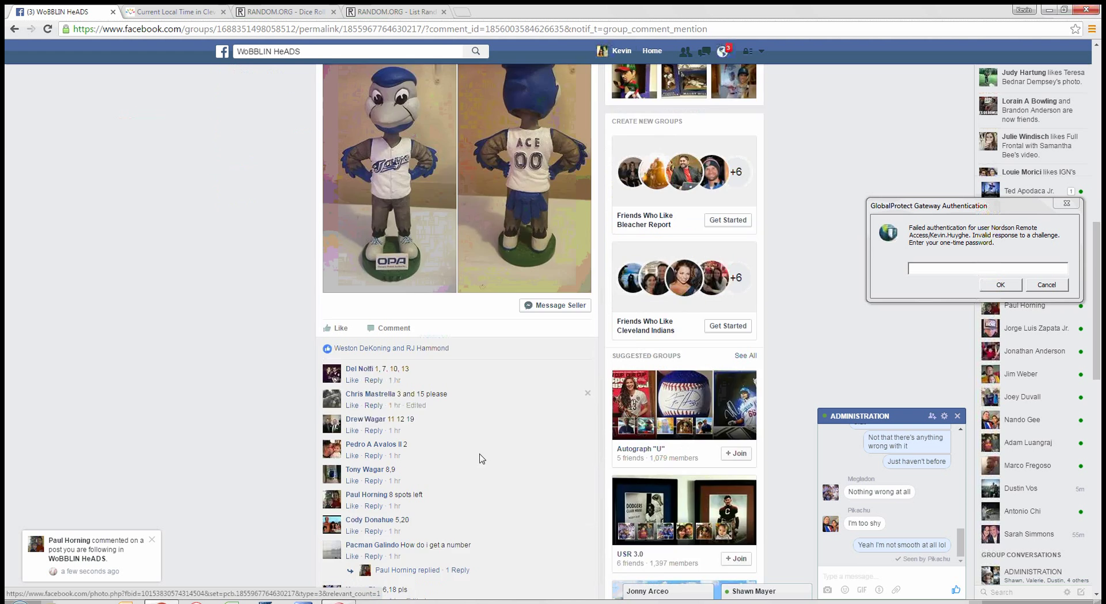
scroll(down, 3)
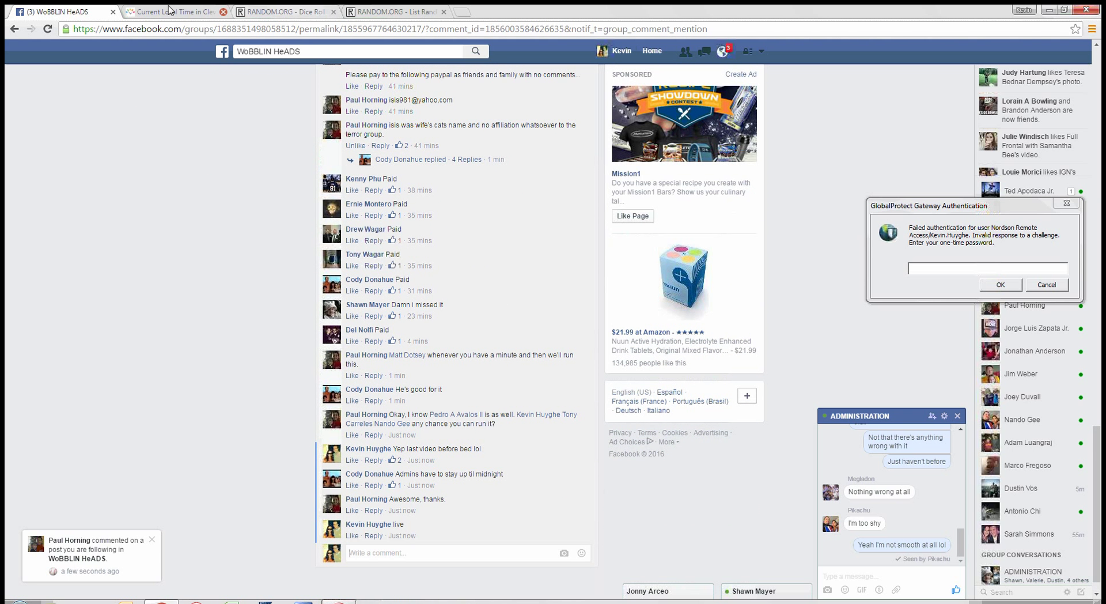
click(173, 11)
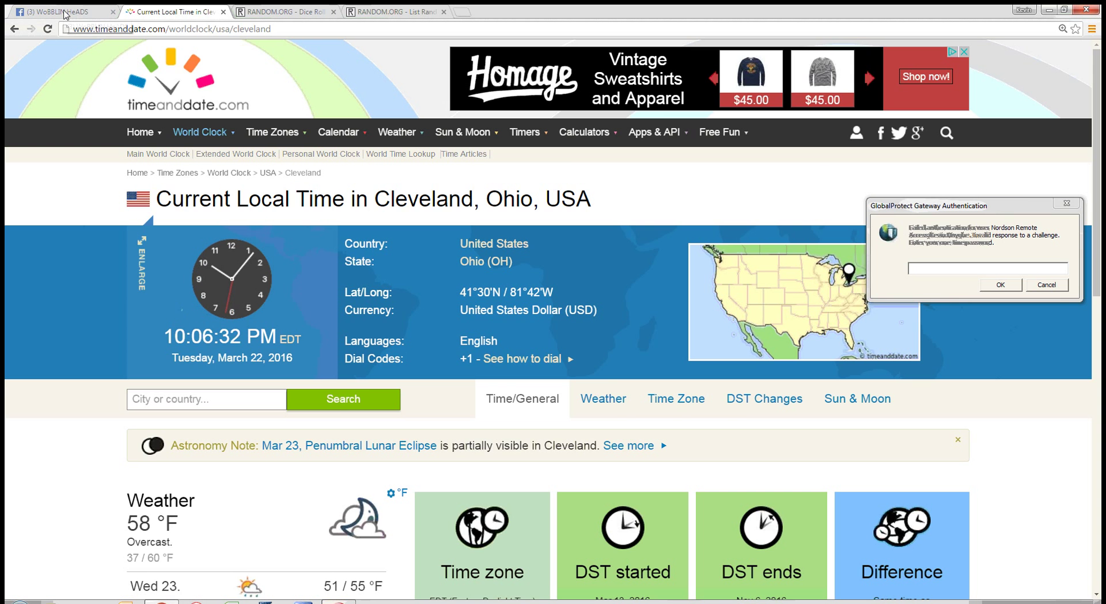
click(58, 9)
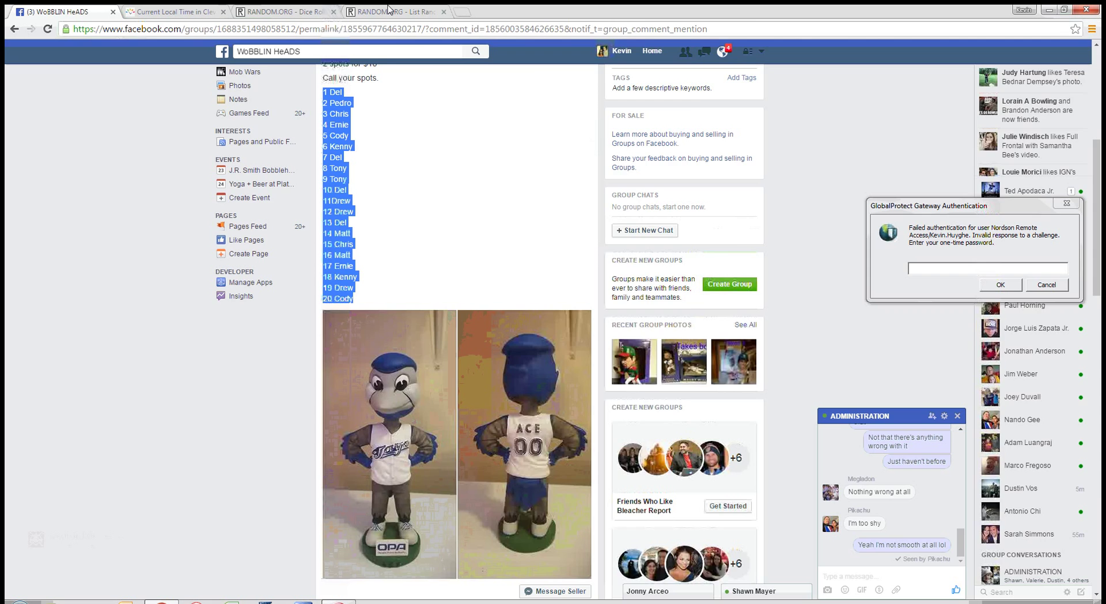
Step: Switch to the RANDOM.ORG List Randomizer with the 20 spots entered
click(291, 10)
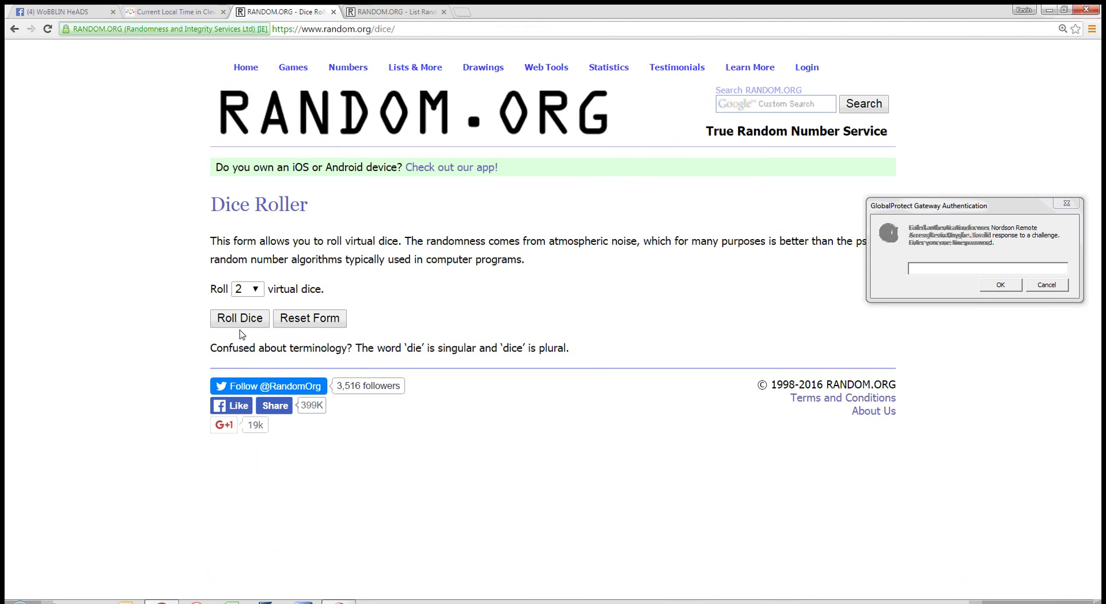
click(408, 11)
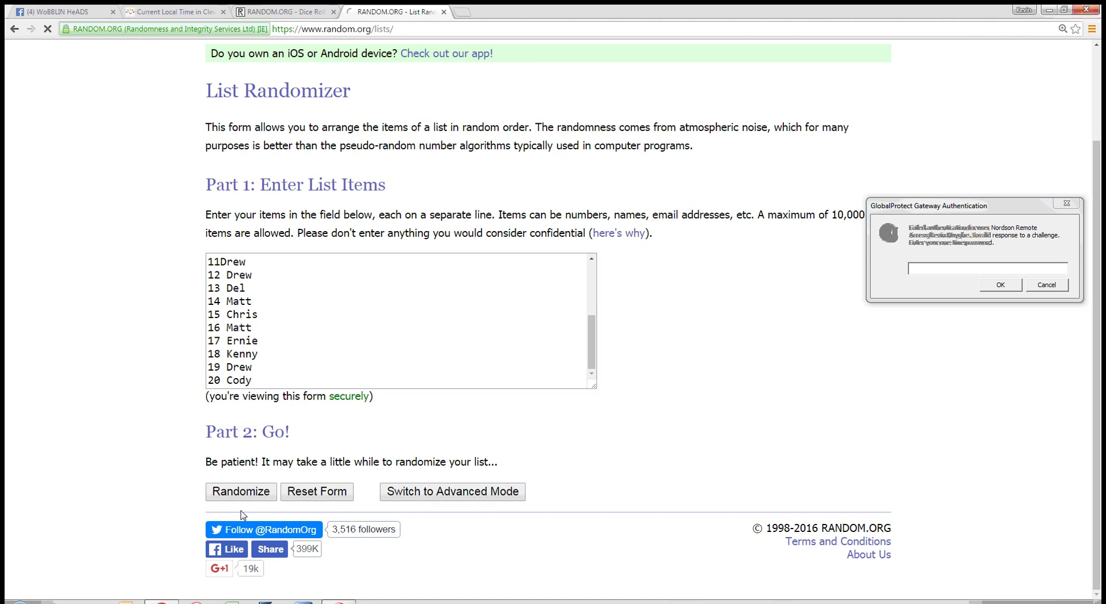
Step: Randomize the 20-spot list eight times until 14 Matt lands first
click(240, 490)
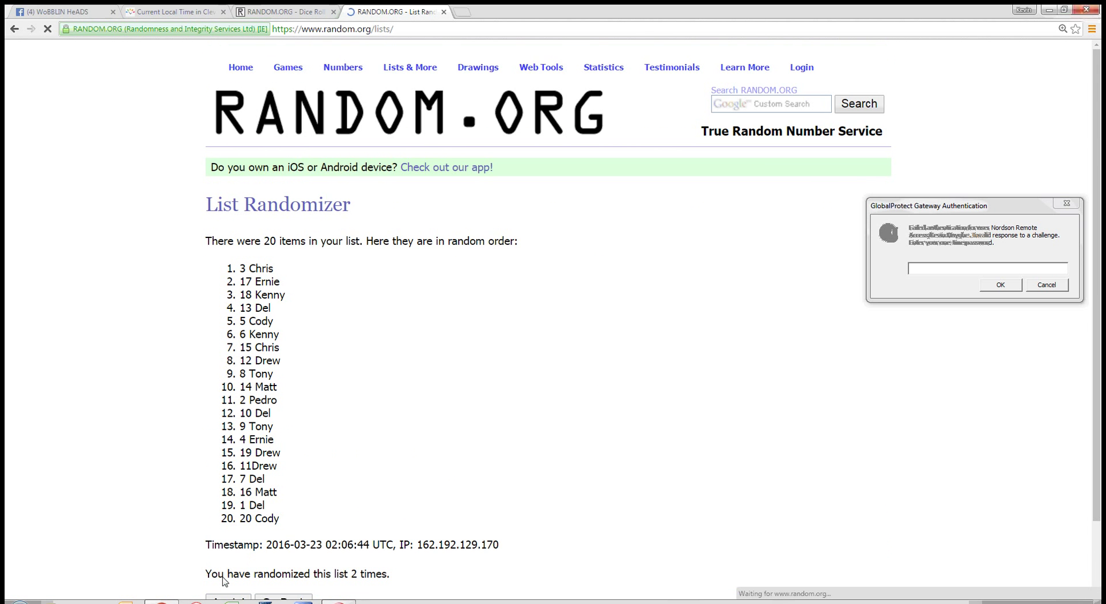
click(228, 545)
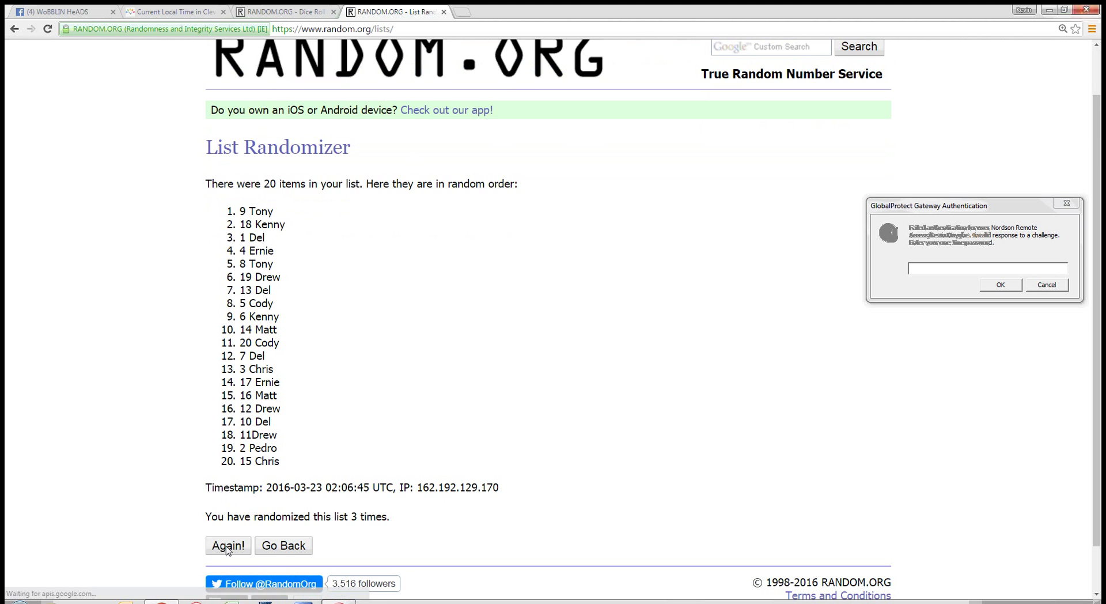
click(228, 544)
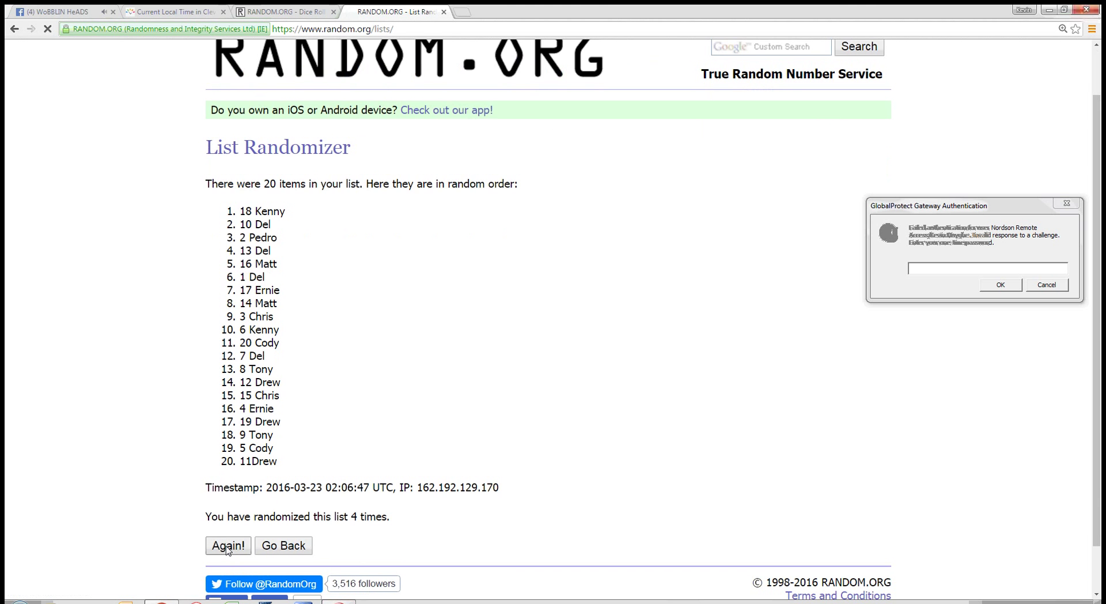
click(228, 545)
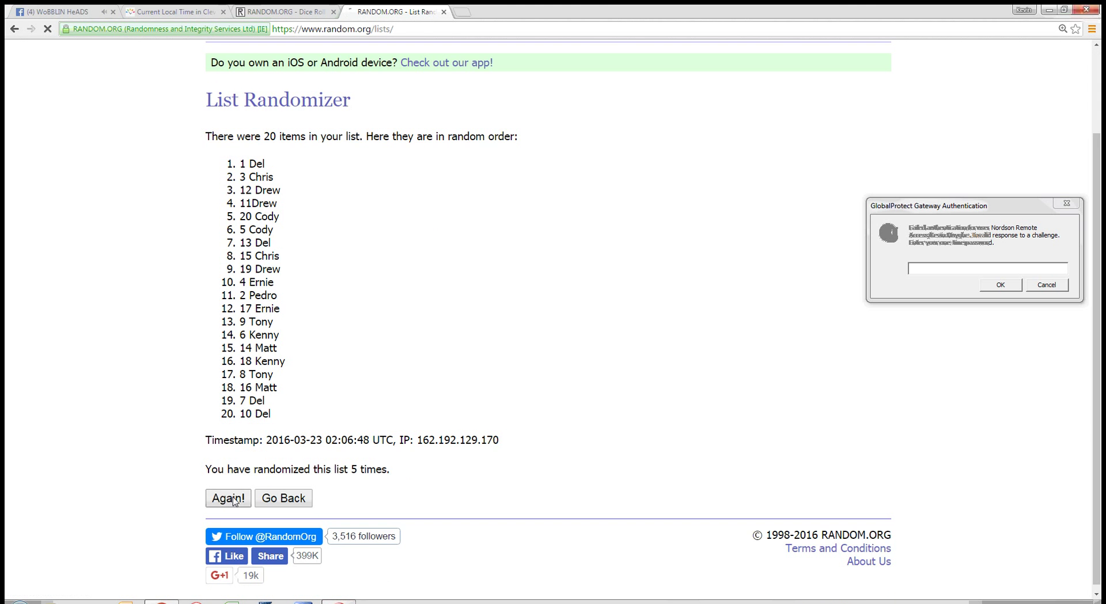
click(228, 498)
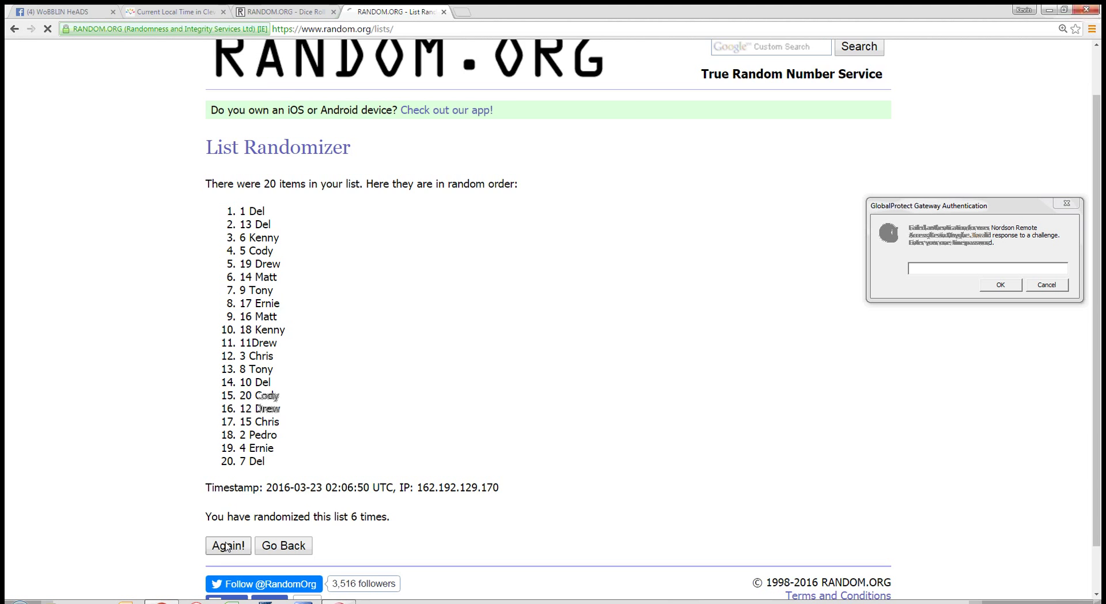
click(228, 545)
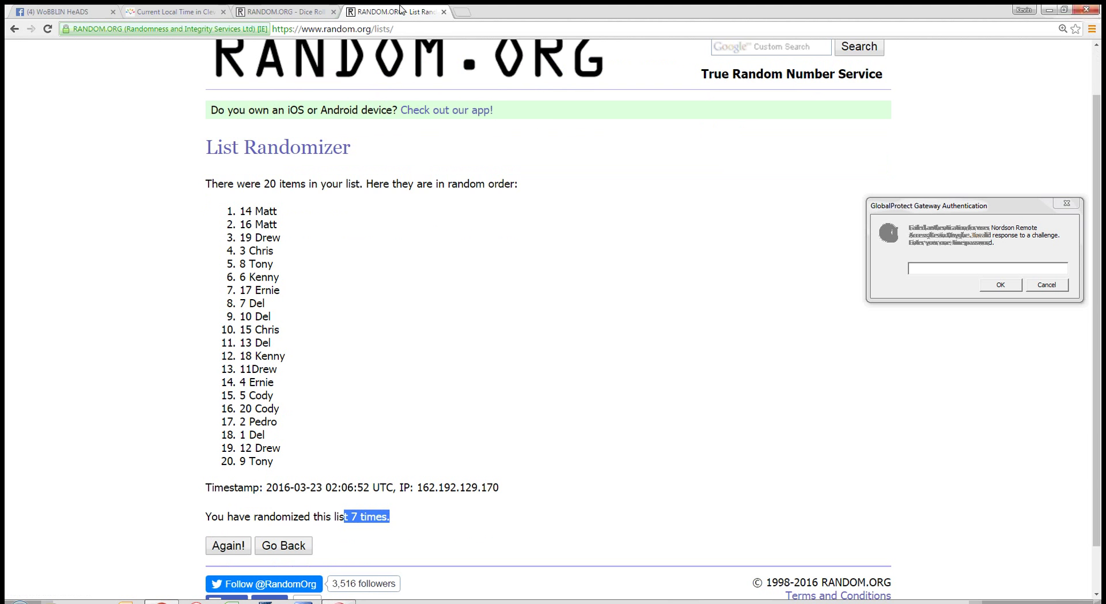
mouse_move(214, 550)
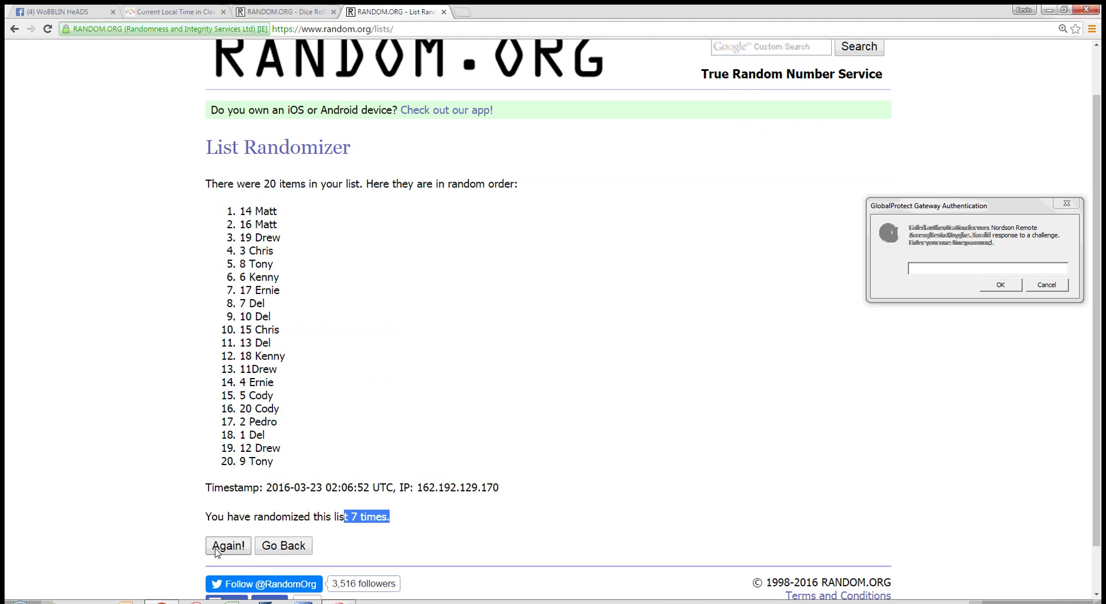
click(228, 544)
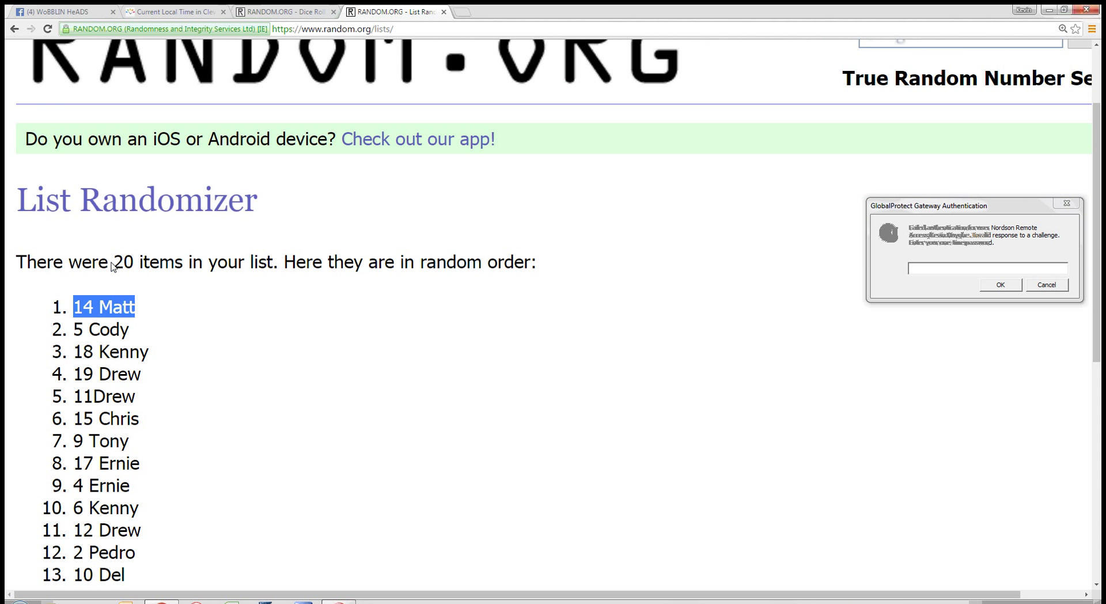
mouse_move(161, 371)
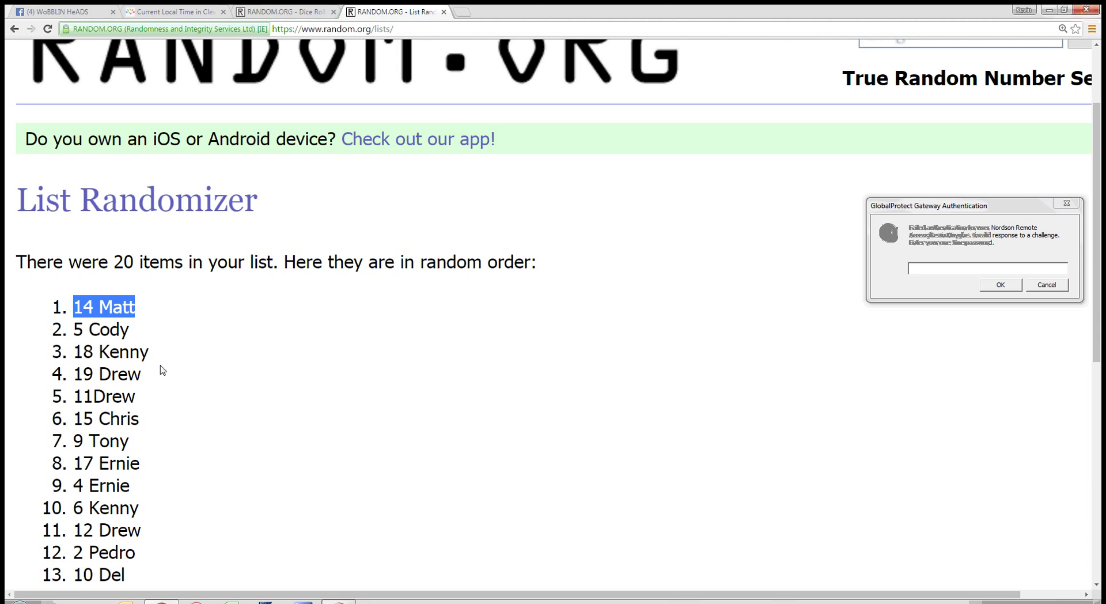
Step: Scroll the Facebook raffle post down to its latest comments
scroll(down, 3)
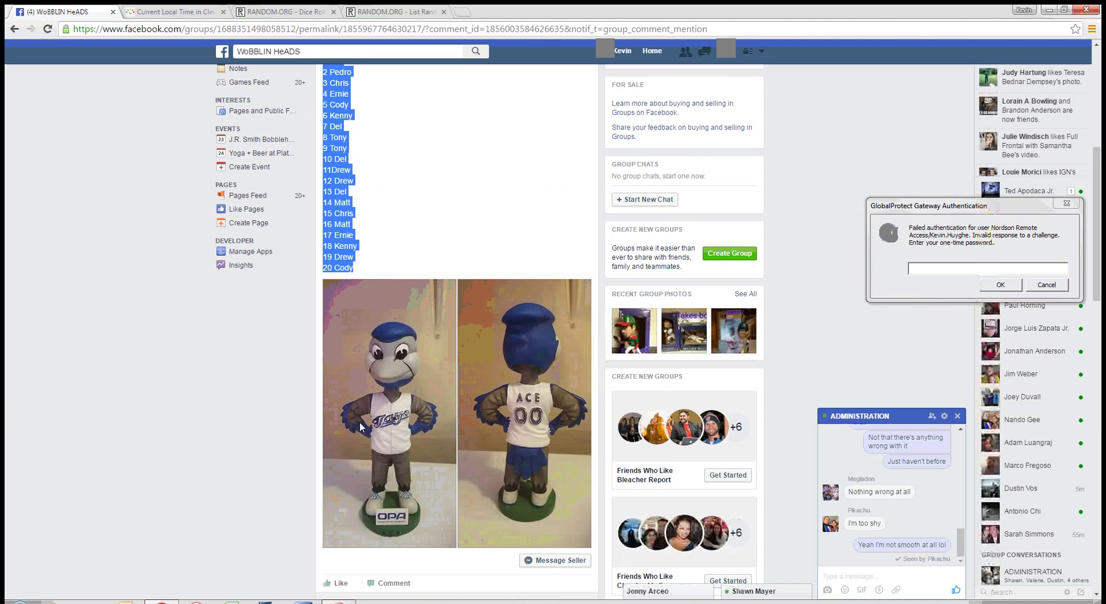
scroll(down, 3)
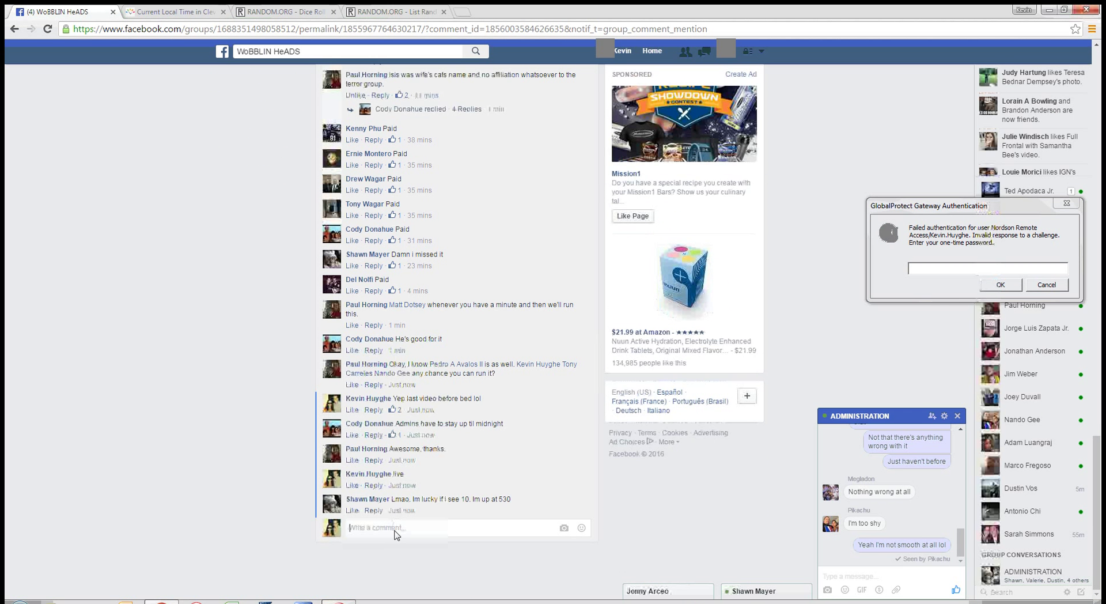